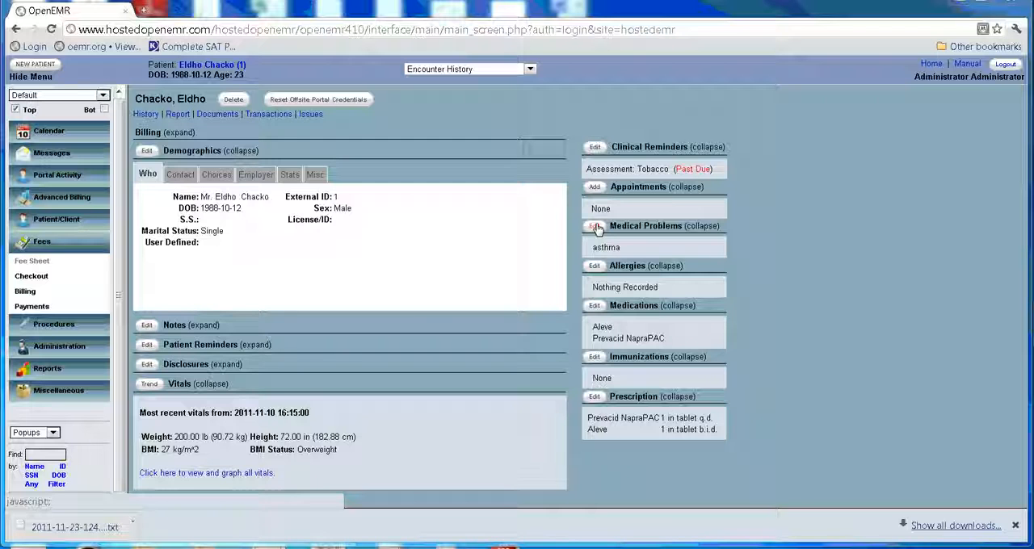
# Step: Bring up the Medical Problems list (asthma, ICD9:493) and begin a new problem entry
pyautogui.click(595, 226)
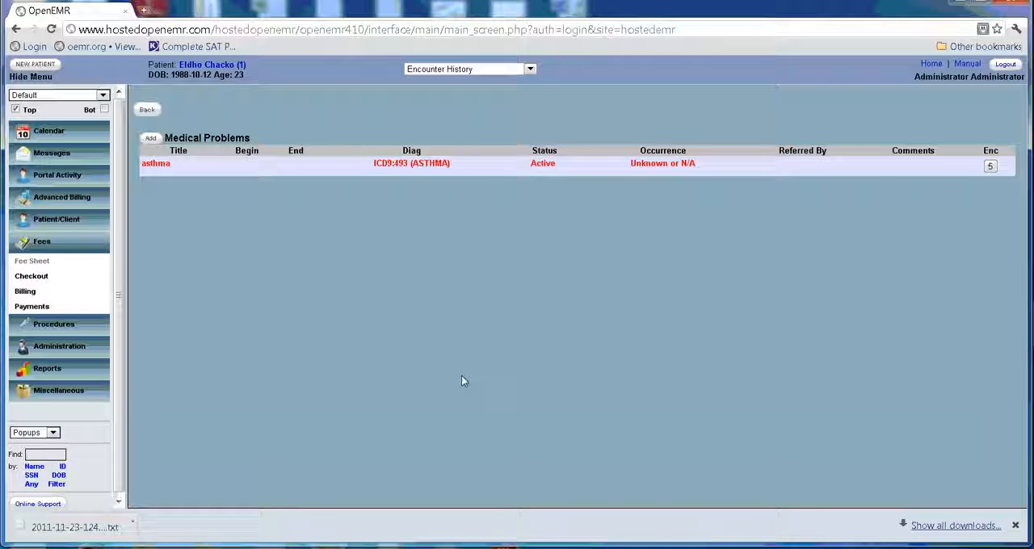
pyautogui.moveTo(294, 234)
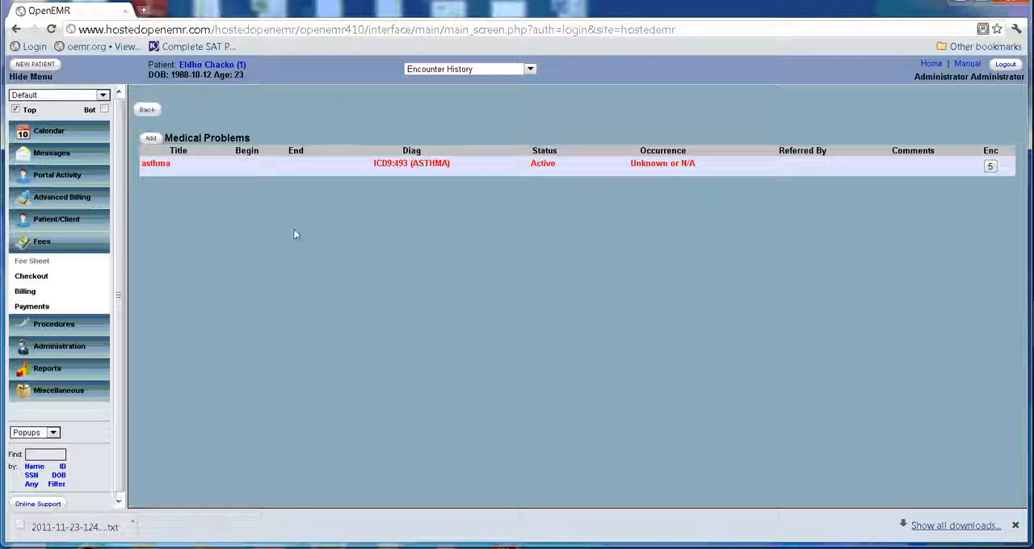
pyautogui.moveTo(731, 391)
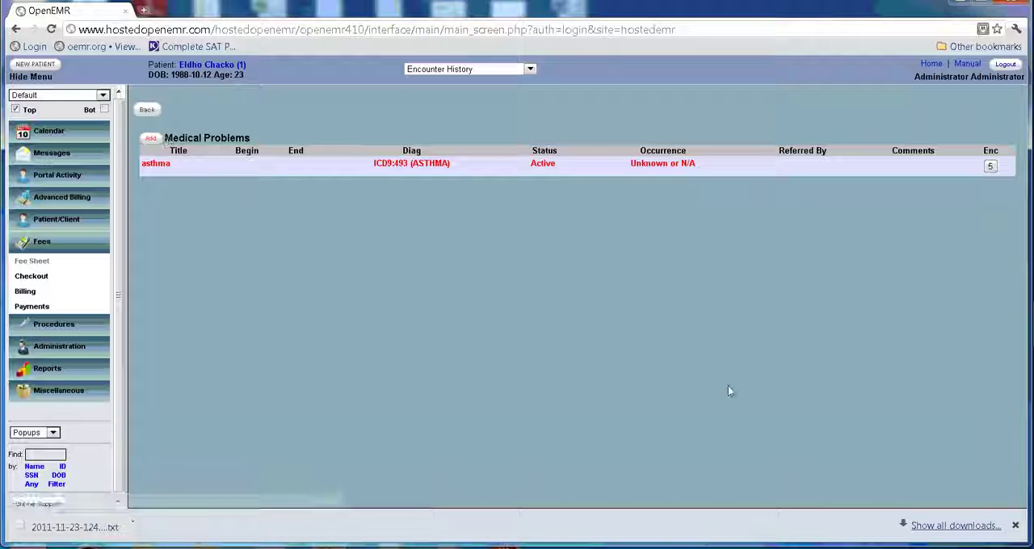
pyautogui.click(150, 139)
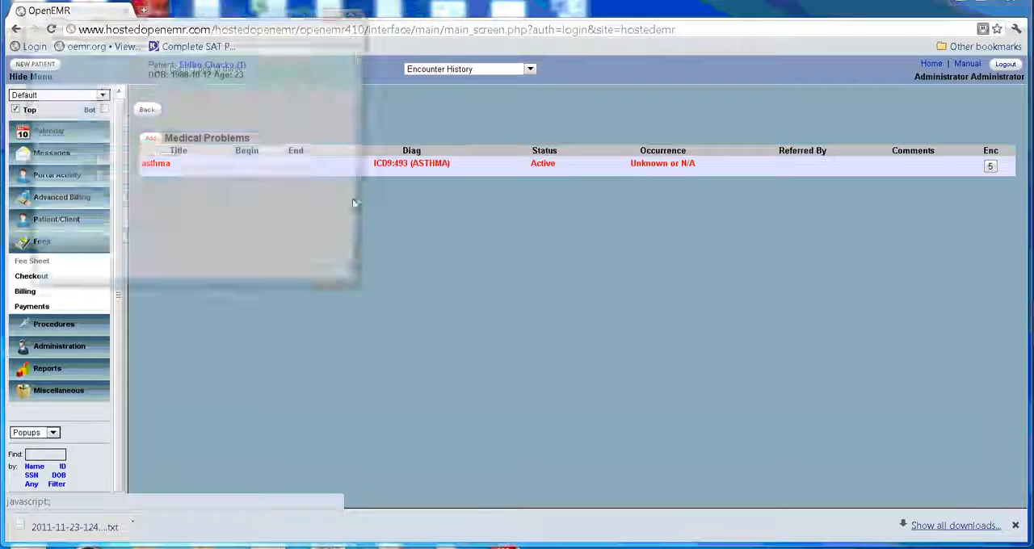
pyautogui.click(151, 137)
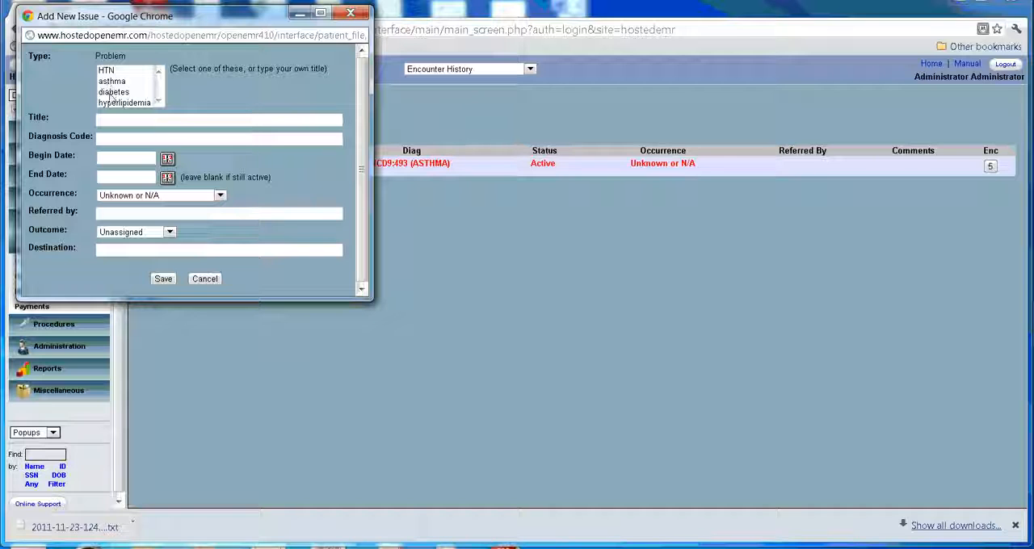
pyautogui.click(113, 91)
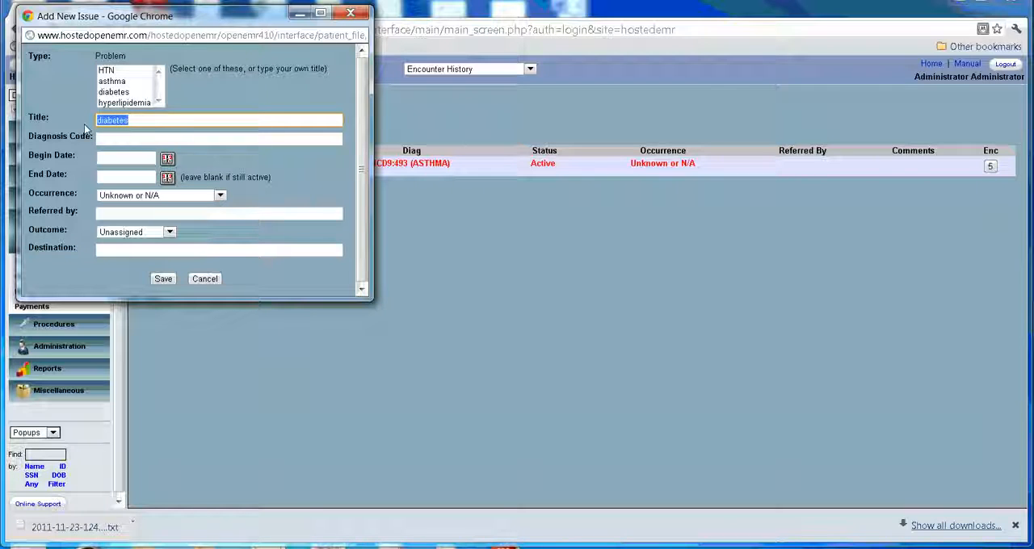
pyautogui.moveTo(262, 194)
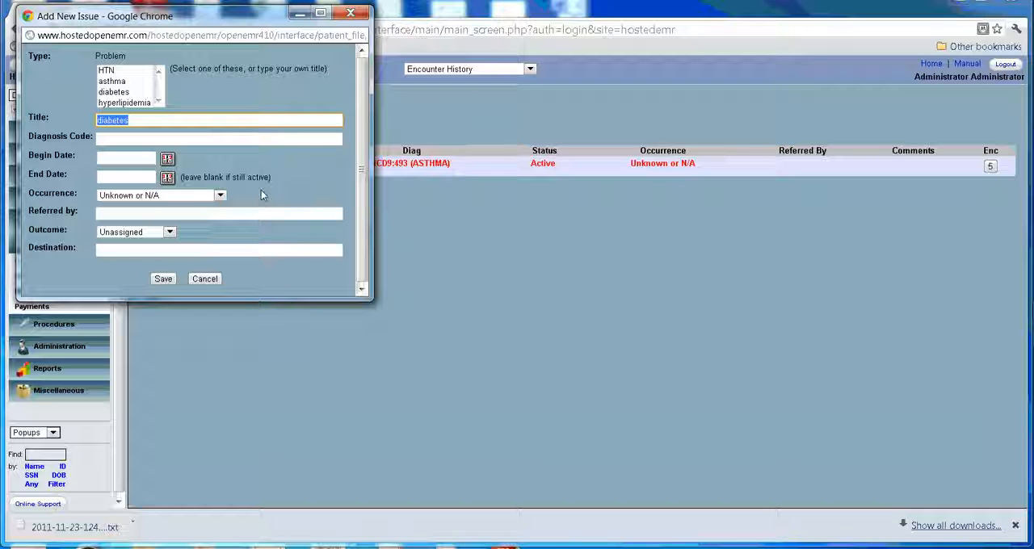
pyautogui.moveTo(186, 139)
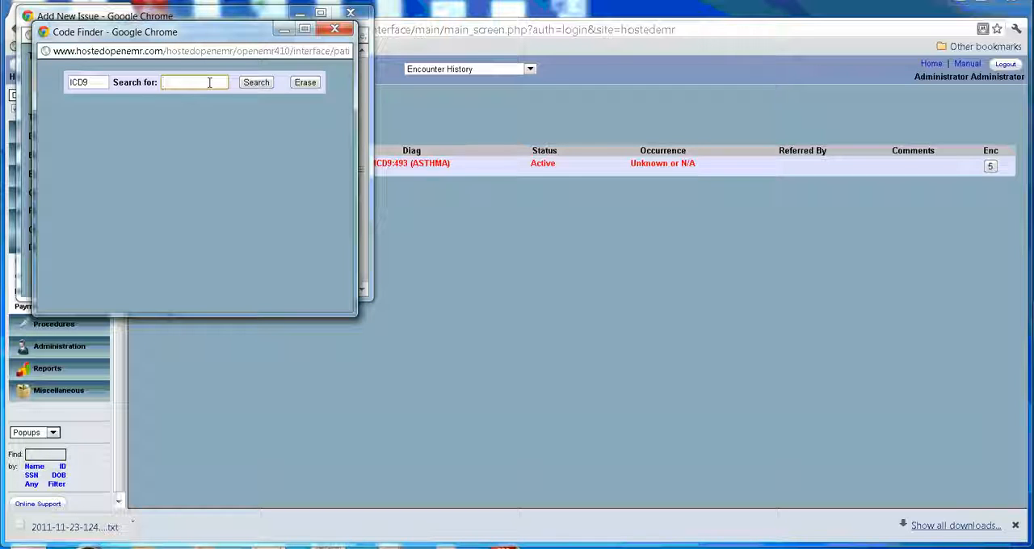
pyautogui.write('diabet')
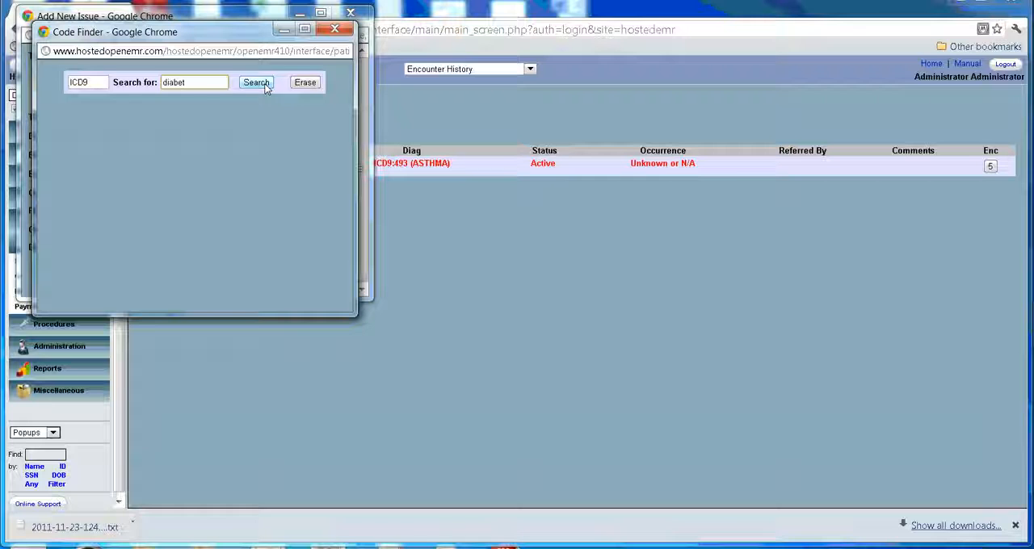
pyautogui.click(256, 81)
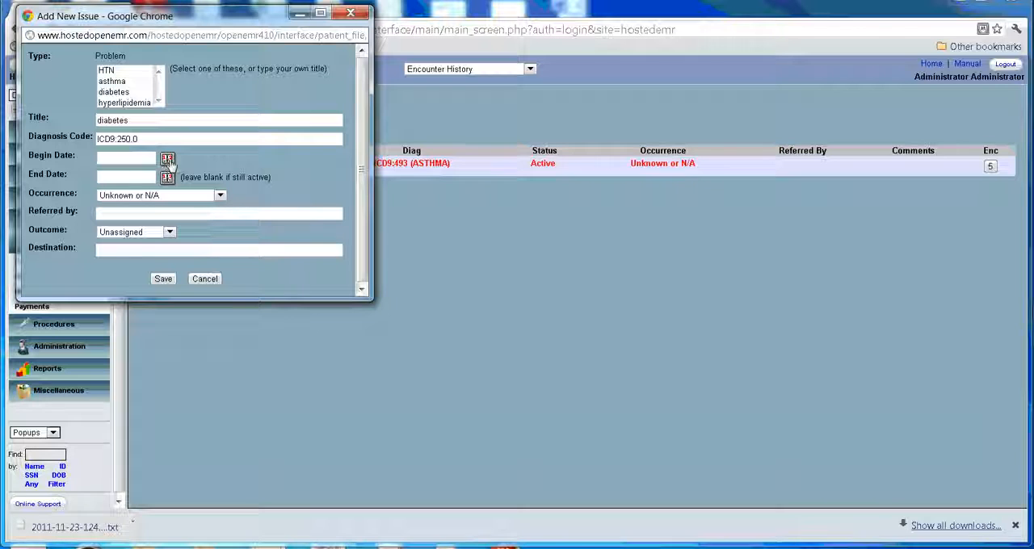
pyautogui.moveTo(167, 178)
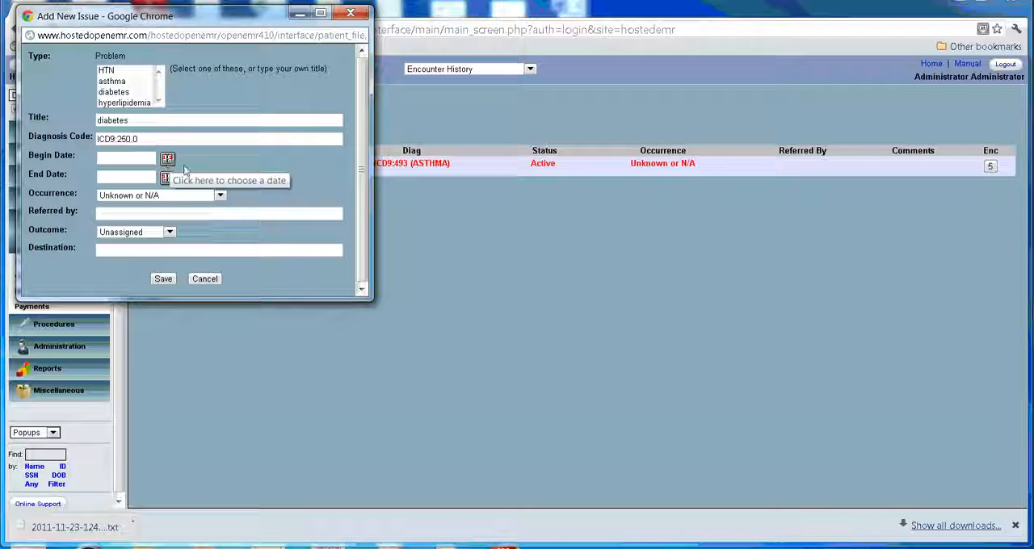
pyautogui.click(220, 194)
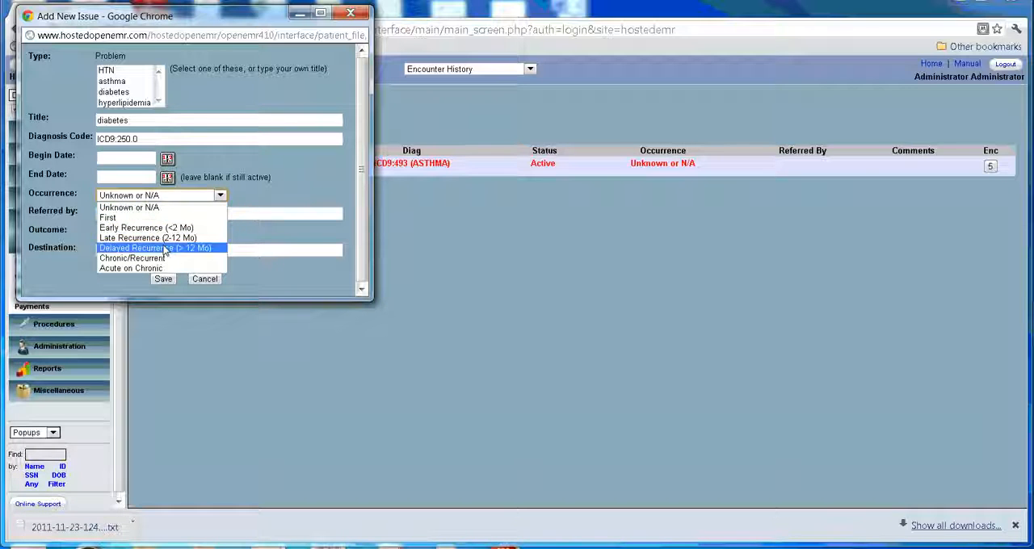
pyautogui.moveTo(149, 238)
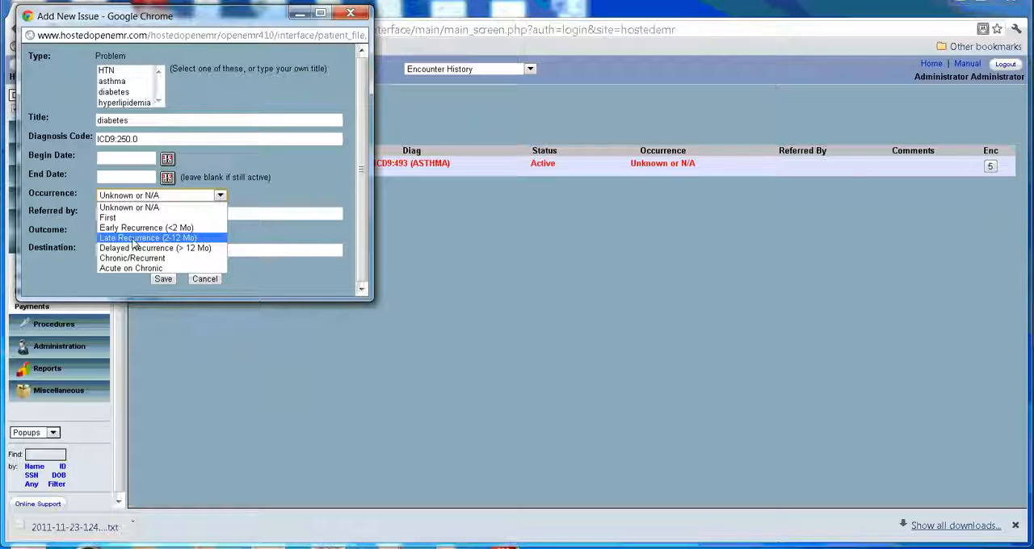
pyautogui.click(129, 207)
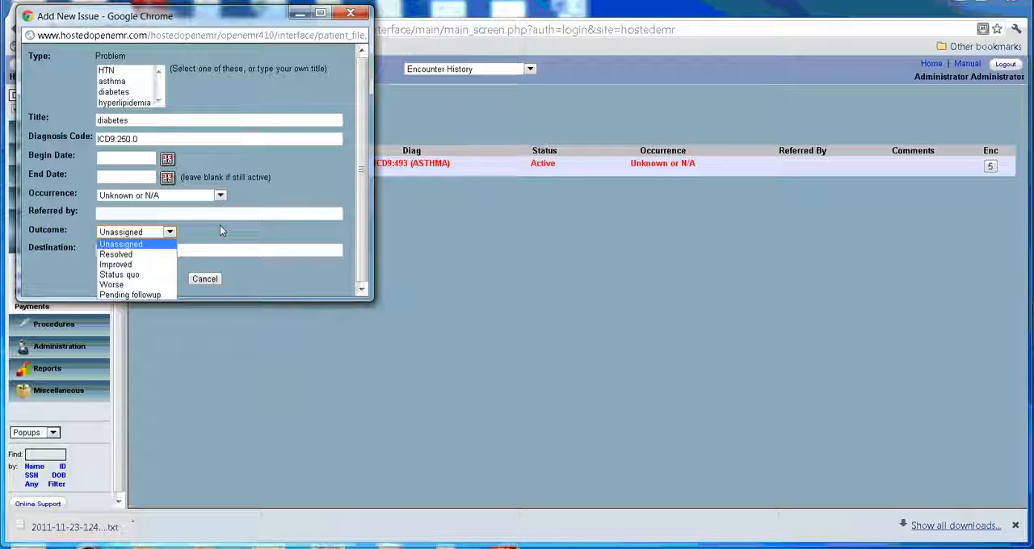
pyautogui.click(122, 242)
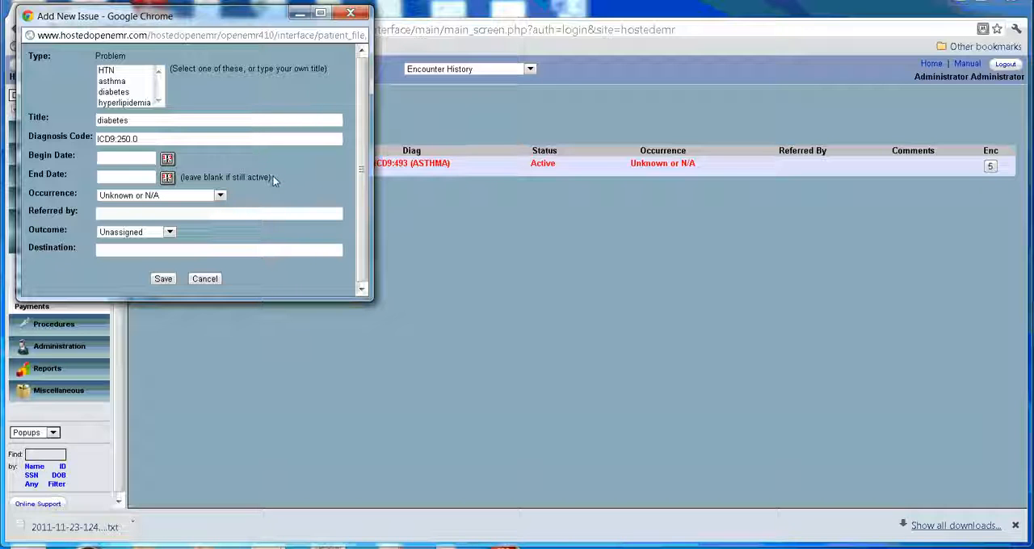
pyautogui.moveTo(232, 288)
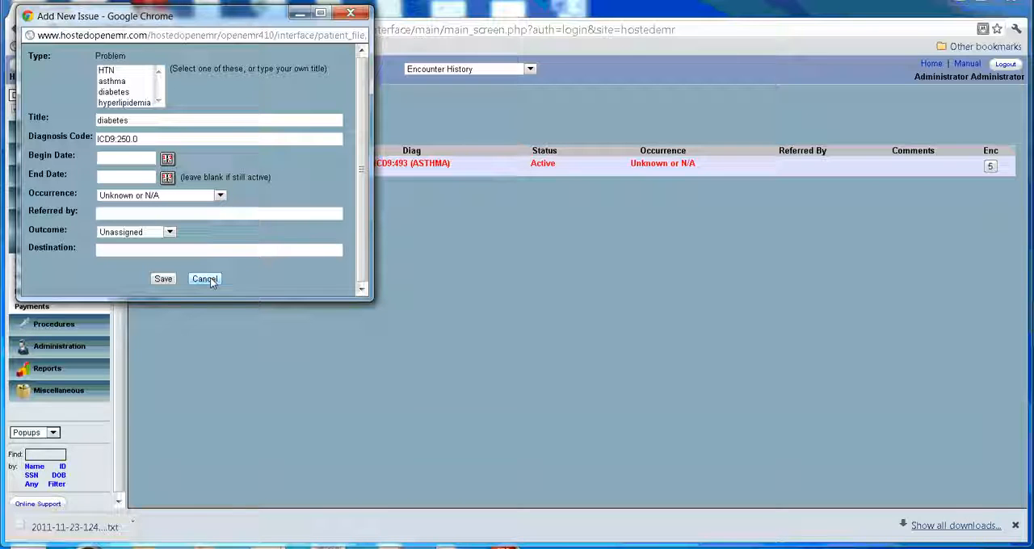
pyautogui.click(204, 278)
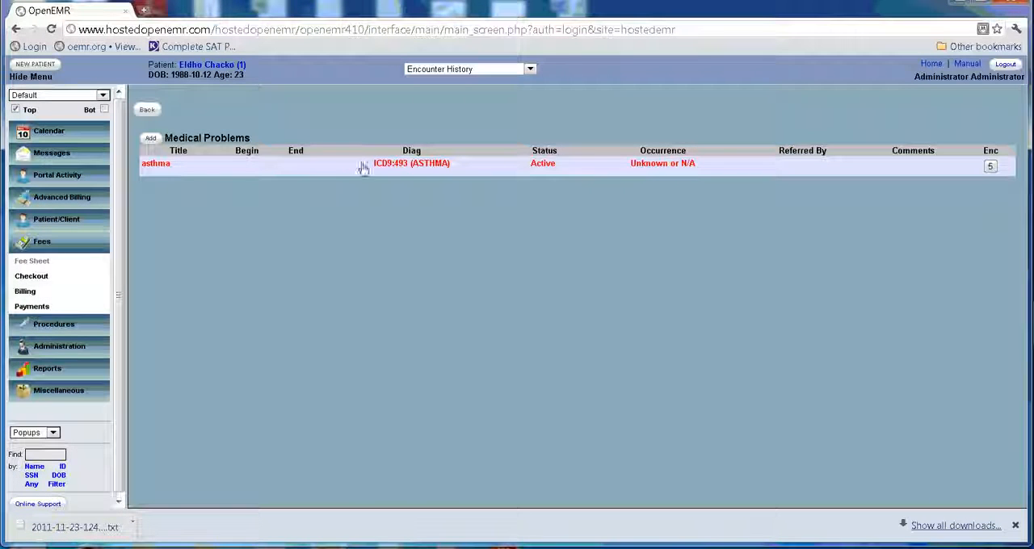
pyautogui.moveTo(347, 184)
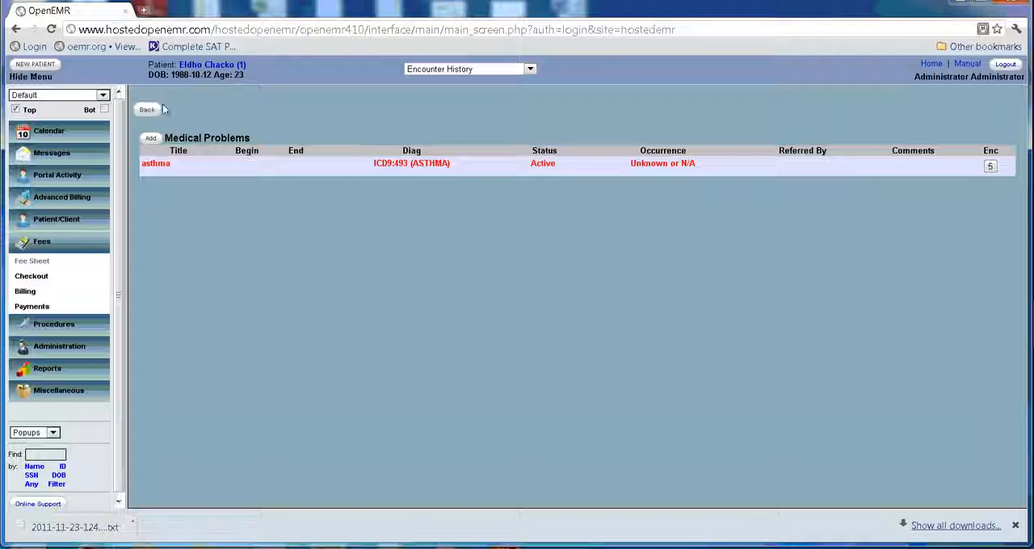
# Step: Review the Medications list, then start a blank new allergy from the empty Allergies list
pyautogui.click(145, 110)
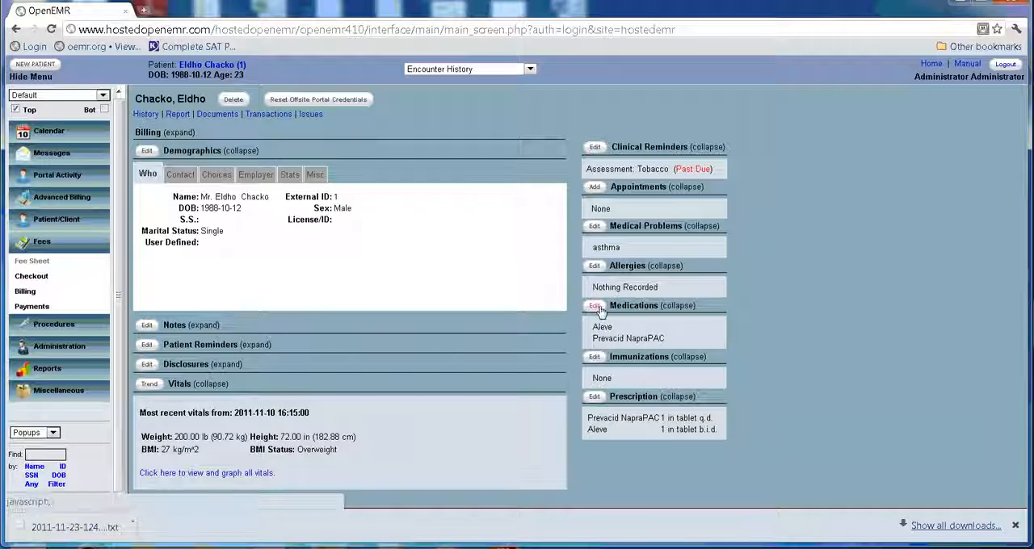
pyautogui.click(595, 305)
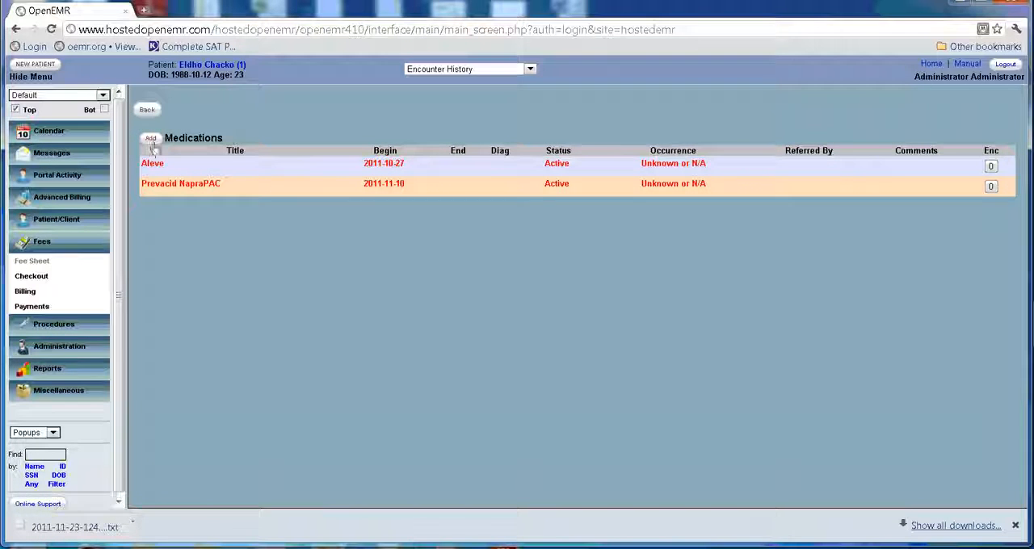
pyautogui.moveTo(473, 253)
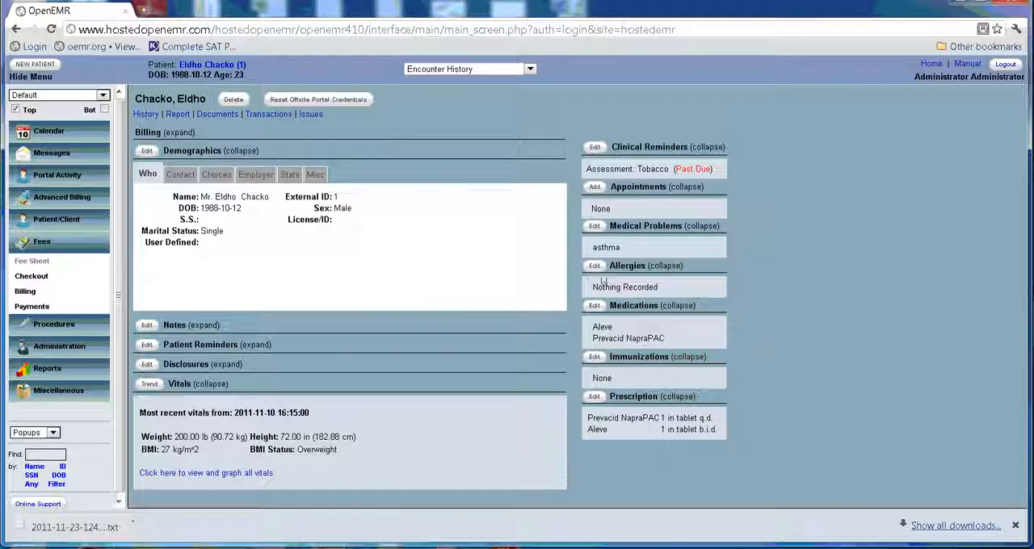
pyautogui.click(594, 265)
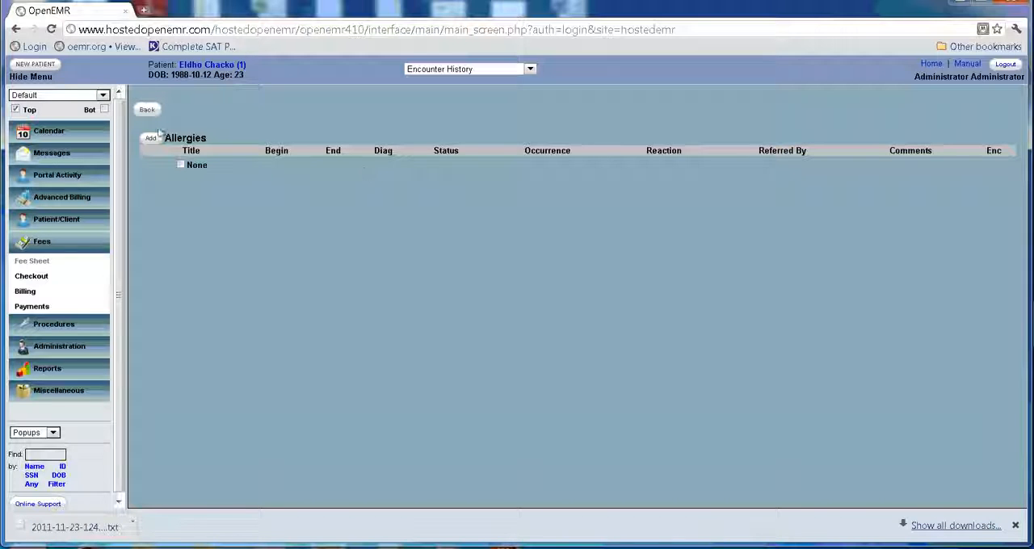
pyautogui.click(149, 137)
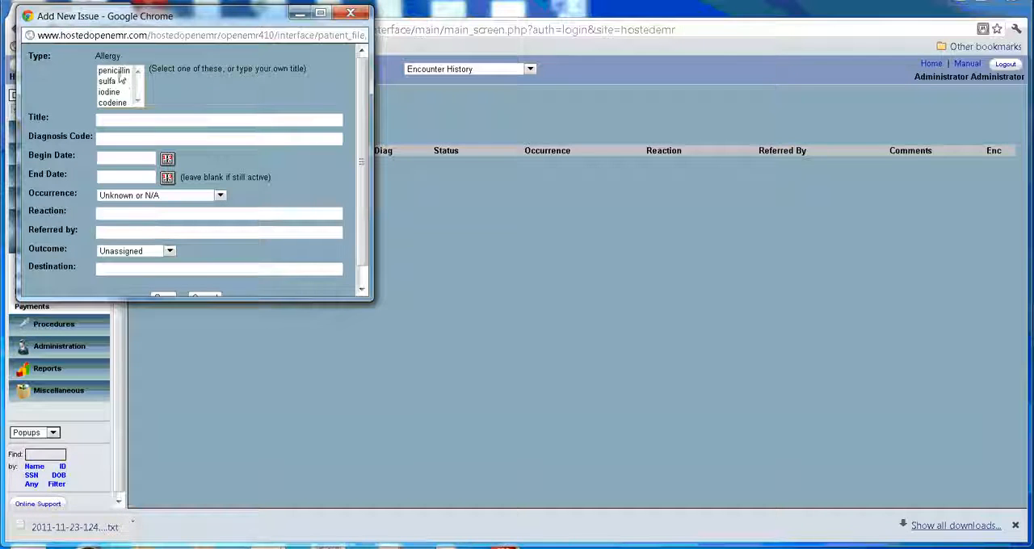
# Step: Save penicillin as an active allergy with Outcome left unassigned
pyautogui.click(113, 71)
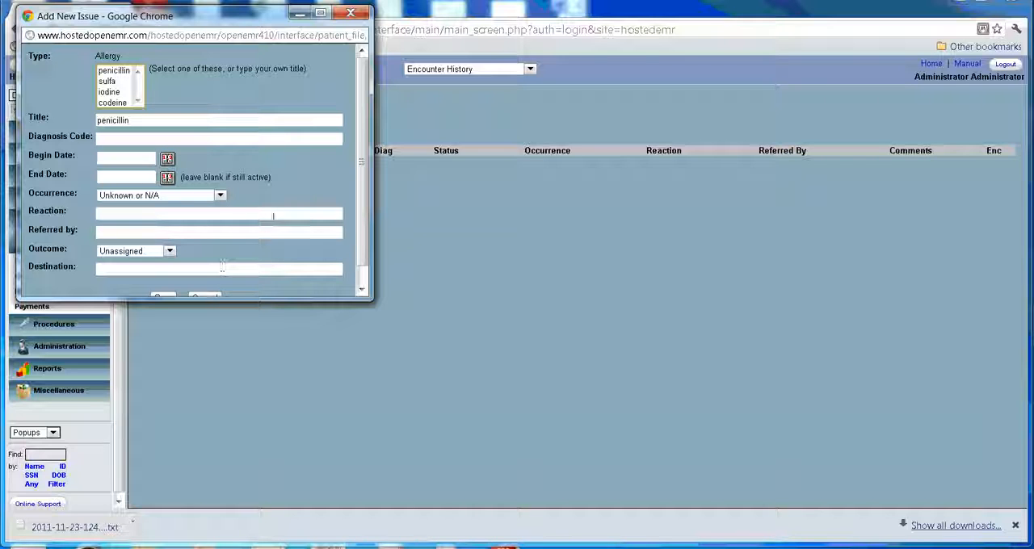
pyautogui.click(168, 251)
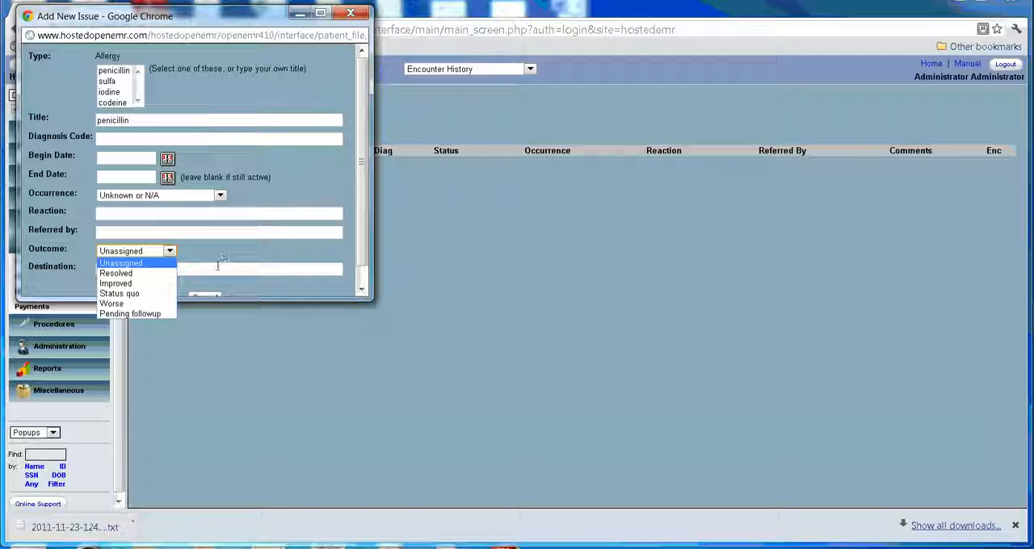
pyautogui.click(136, 250)
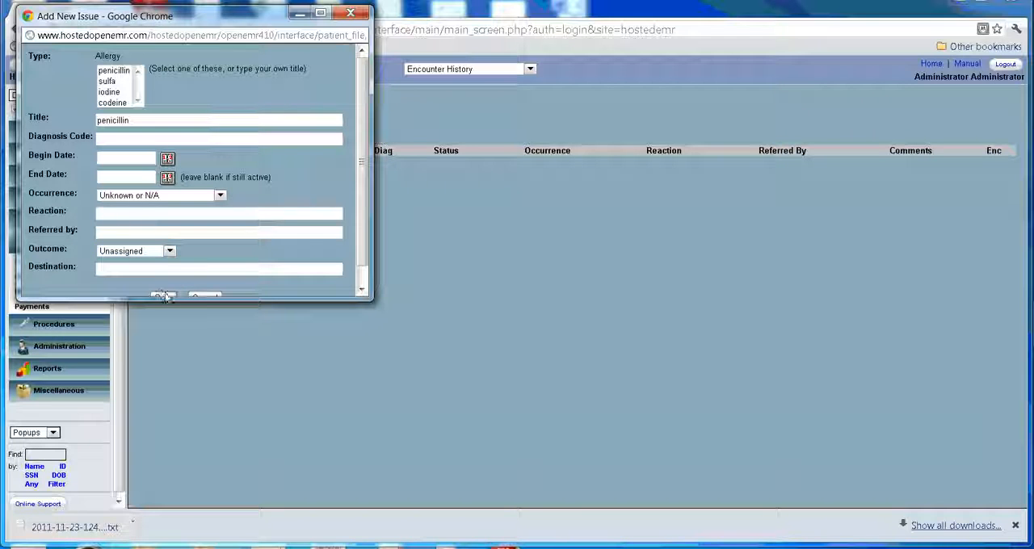
pyautogui.click(162, 294)
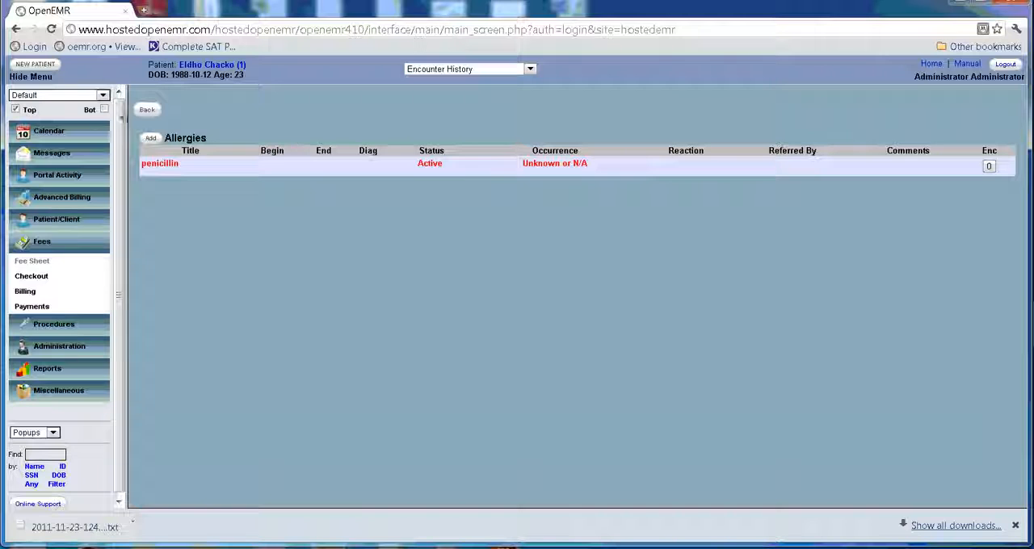
pyautogui.moveTo(976, 184)
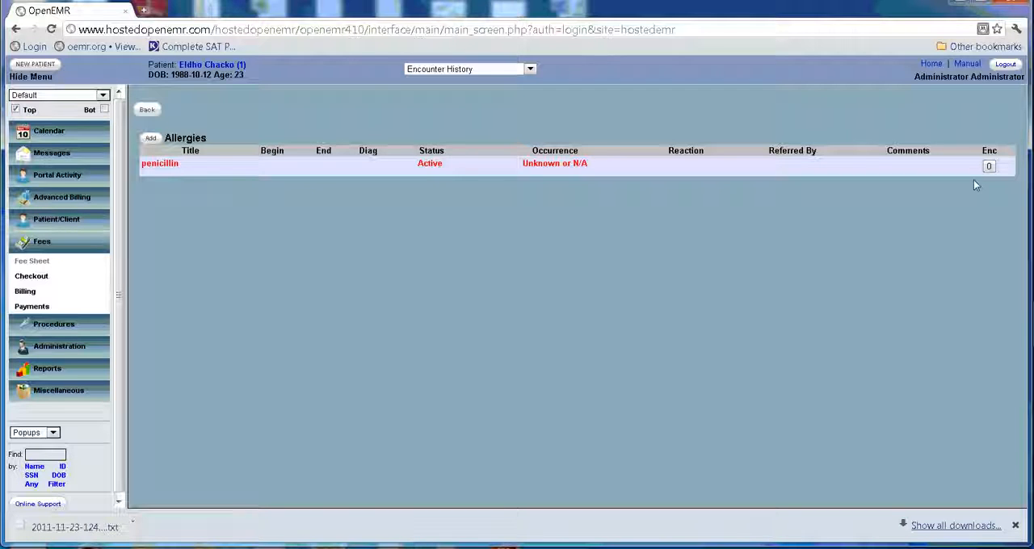
pyautogui.moveTo(989, 167)
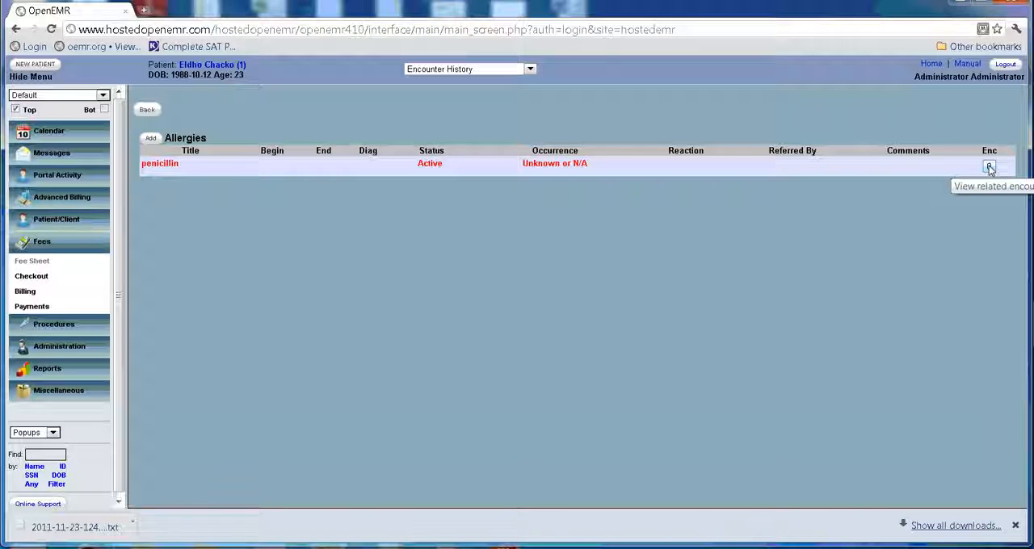
# Step: Link penicillin to the 2011-11-16, 2011-11-10 and 2011-10-27 encounters and save
pyautogui.click(989, 166)
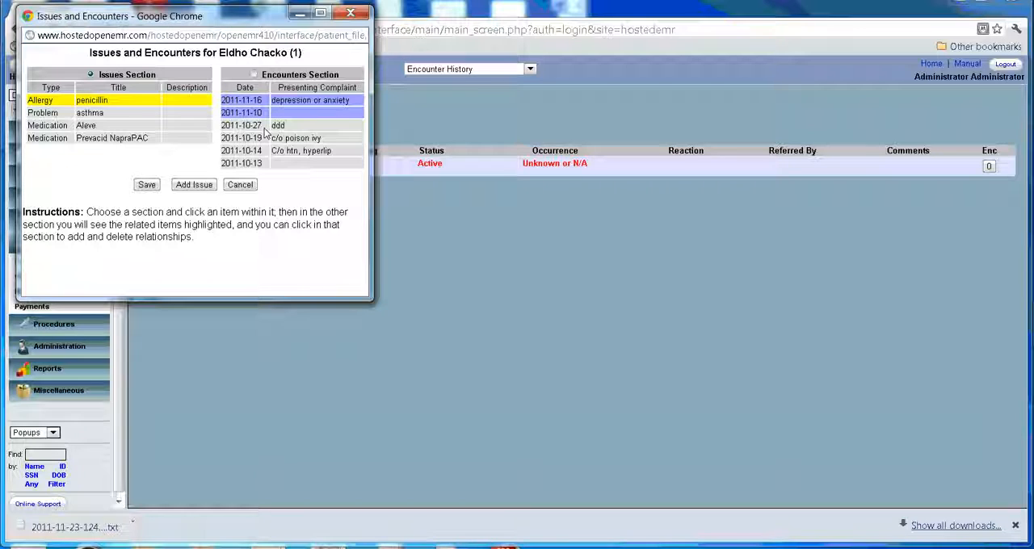
pyautogui.click(278, 126)
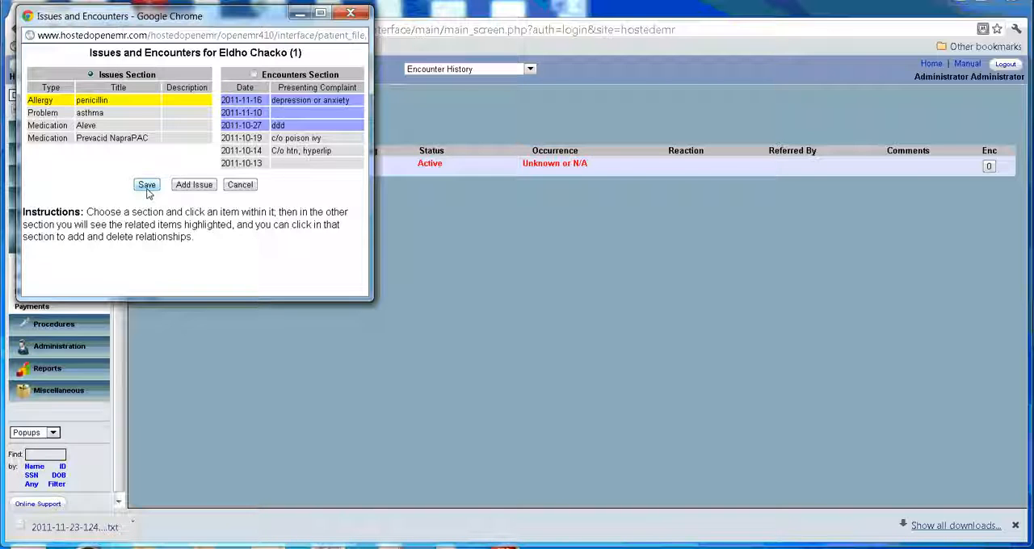
pyautogui.click(145, 184)
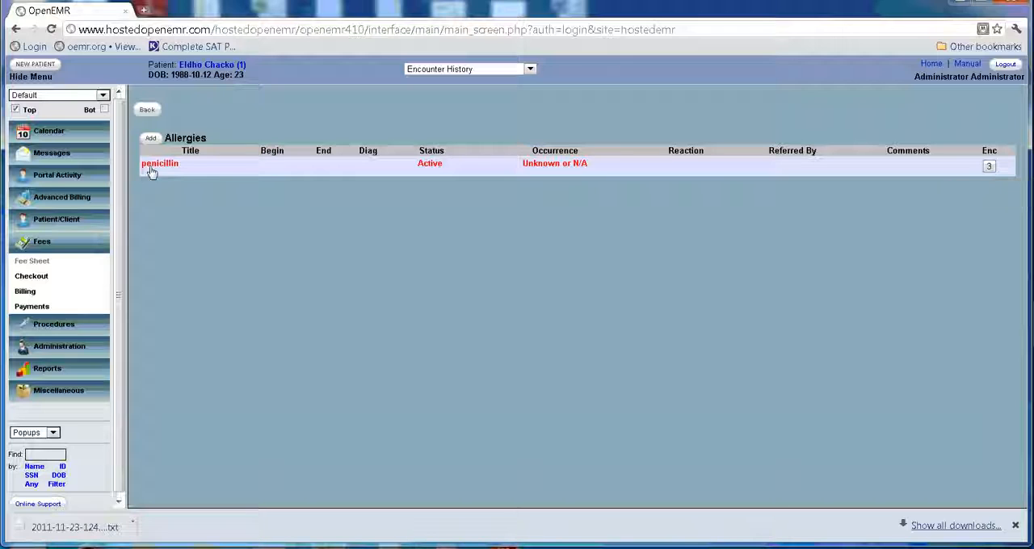
pyautogui.moveTo(391, 201)
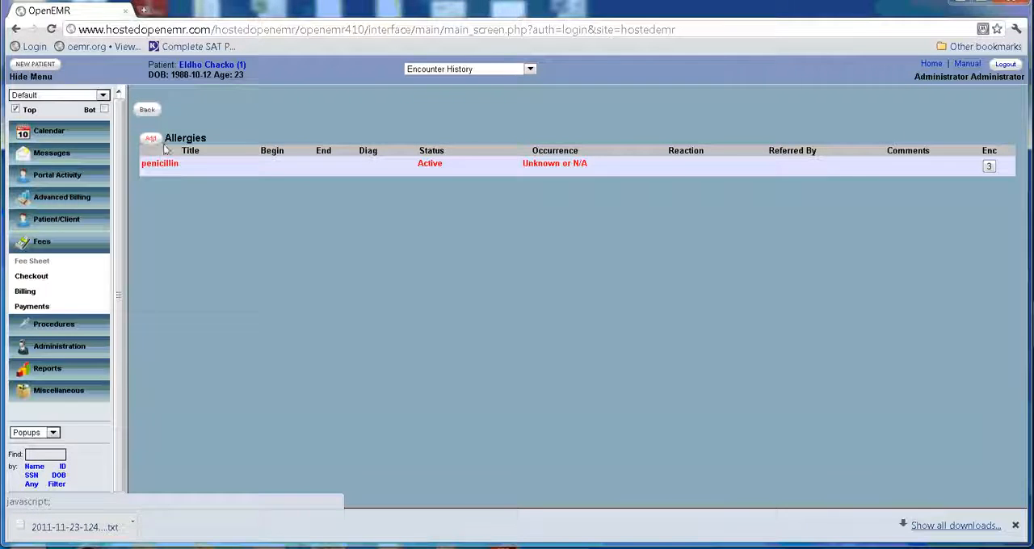
# Step: Cancel an unsaved second allergy entry and return to the patient summary
pyautogui.click(150, 139)
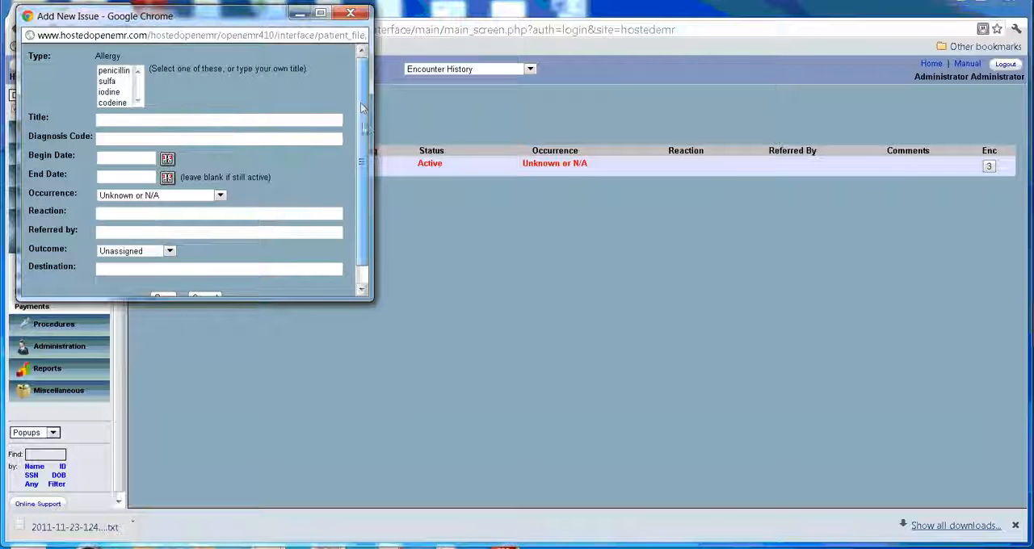
pyautogui.scroll(-3)
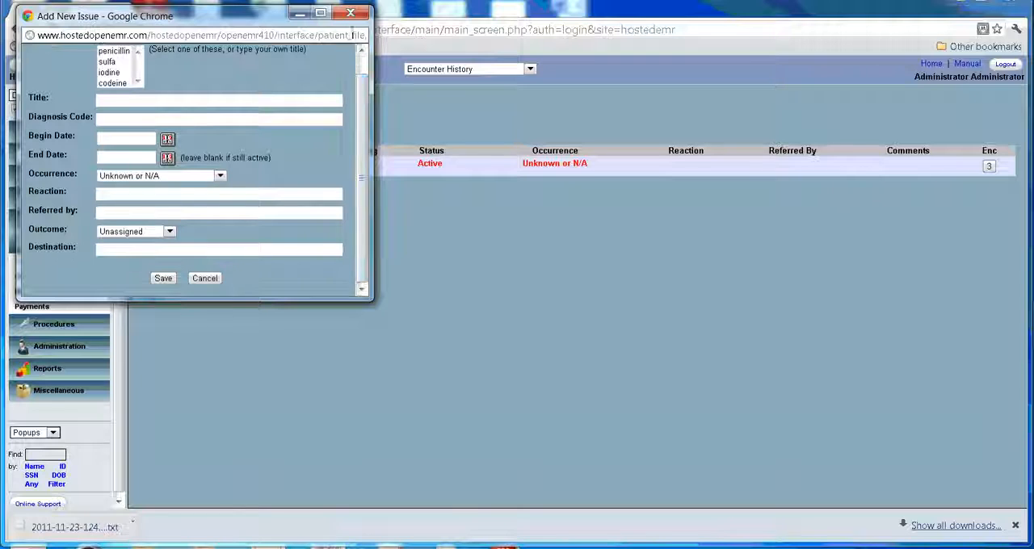
pyautogui.click(162, 278)
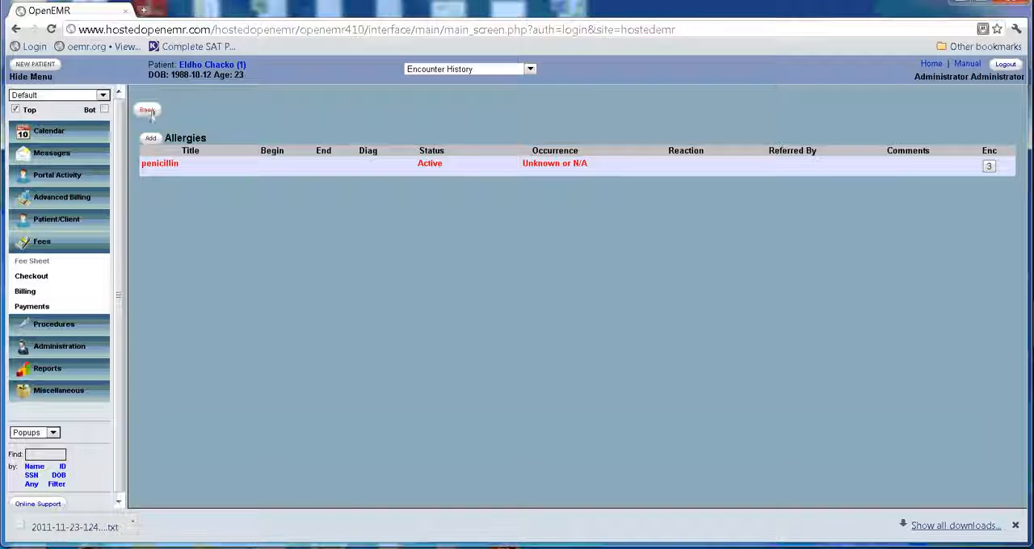
pyautogui.click(146, 109)
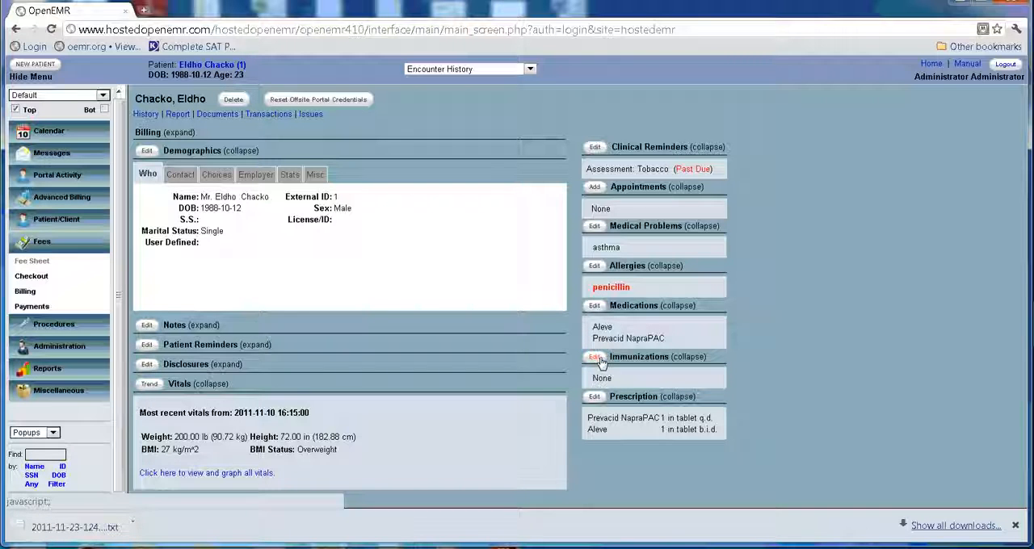
# Step: In Immunizations, search CVX codes for 'hepa' and choose DTP-Hib-Hep B code 102
pyautogui.click(595, 357)
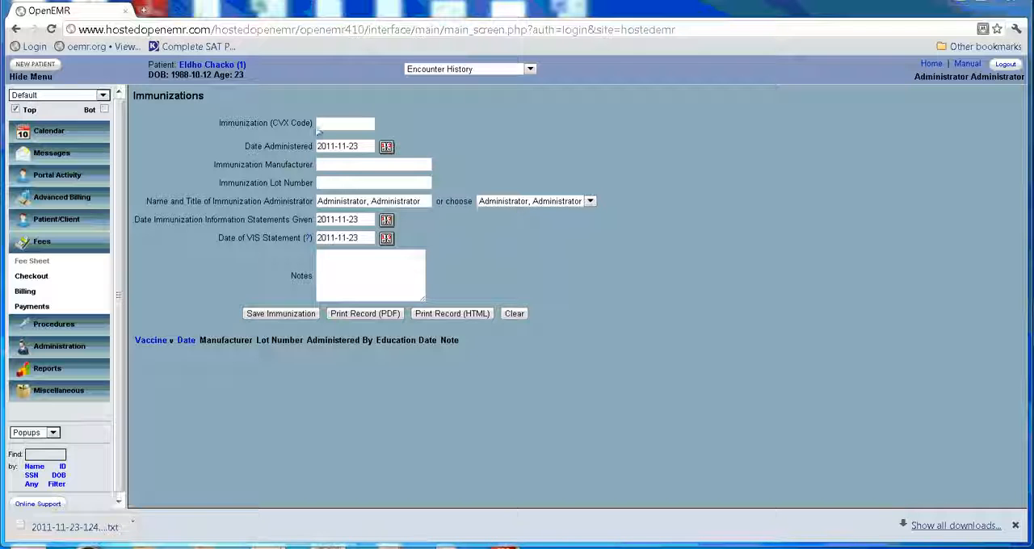
pyautogui.click(346, 122)
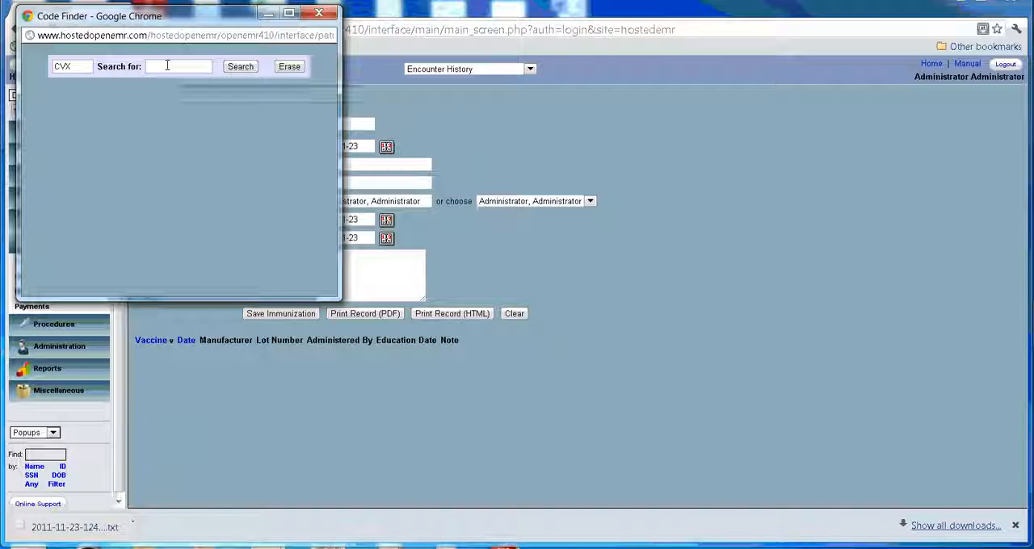
pyautogui.moveTo(177, 66)
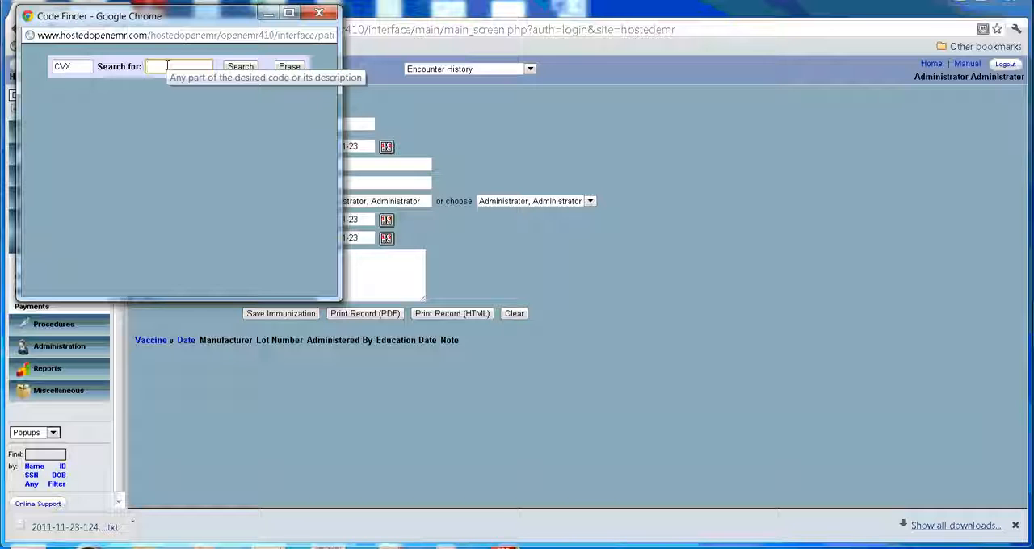
pyautogui.write('hepa')
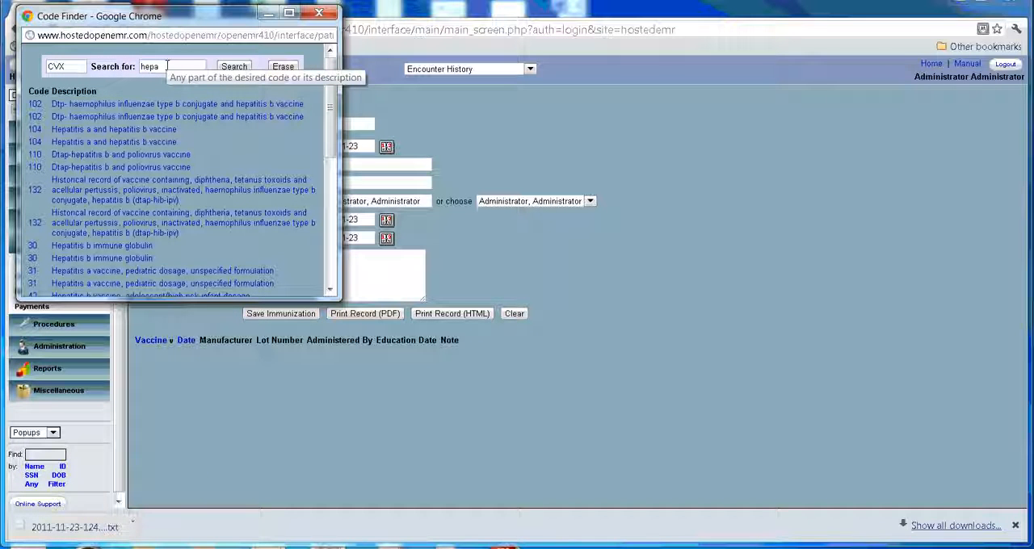
pyautogui.click(34, 104)
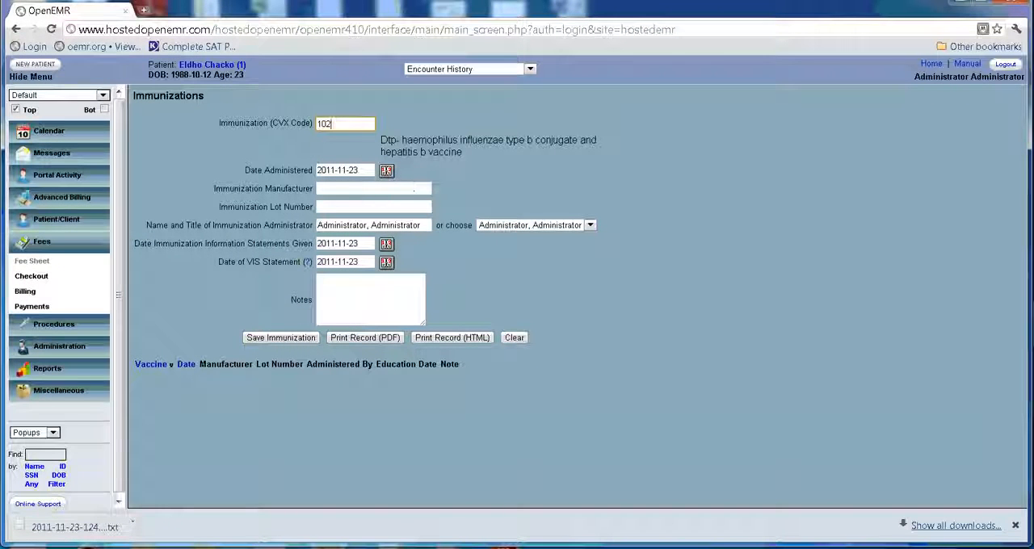
# Step: Set the administering provider and save the 2011-11-23 DTP-Hib-Hep B immunization
pyautogui.click(373, 187)
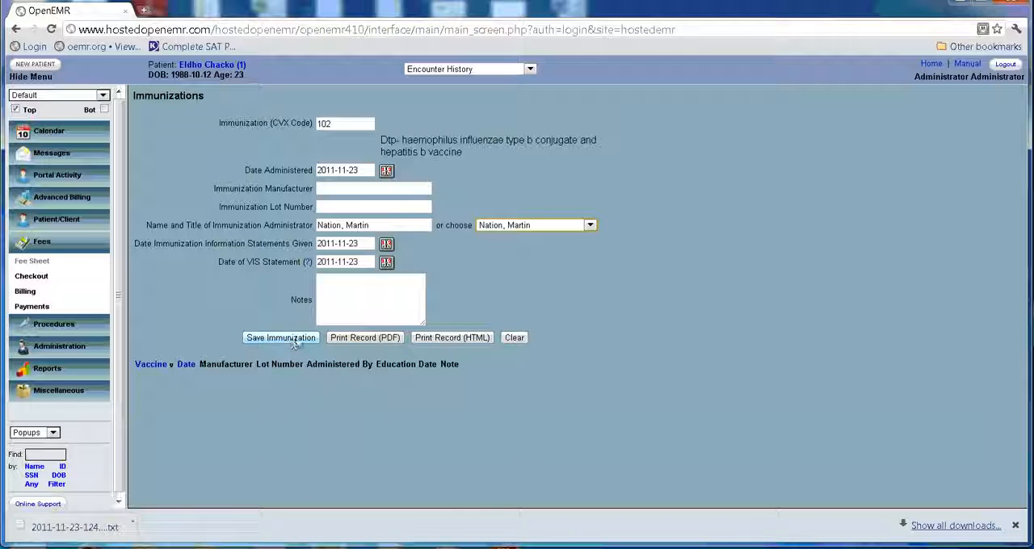
pyautogui.click(281, 338)
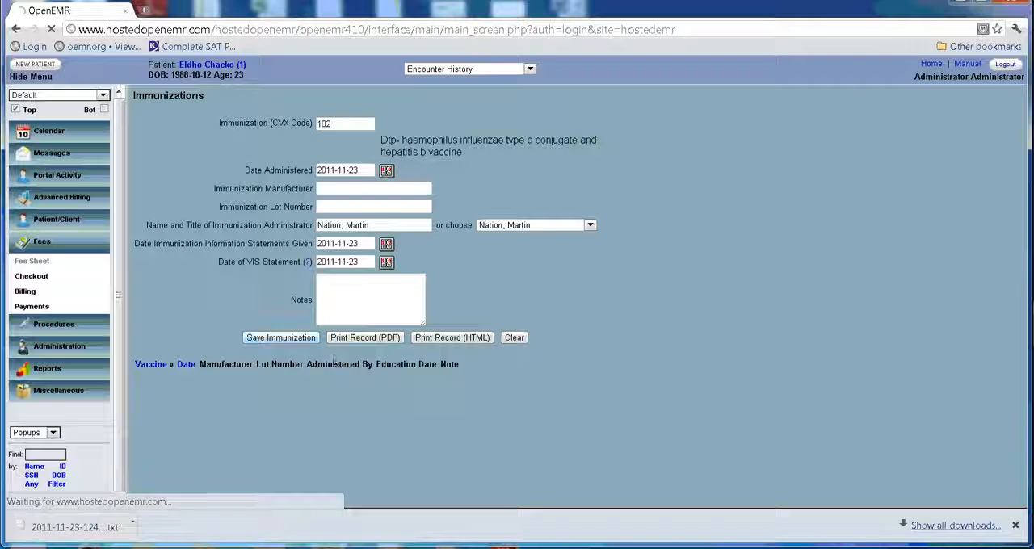
pyautogui.click(281, 338)
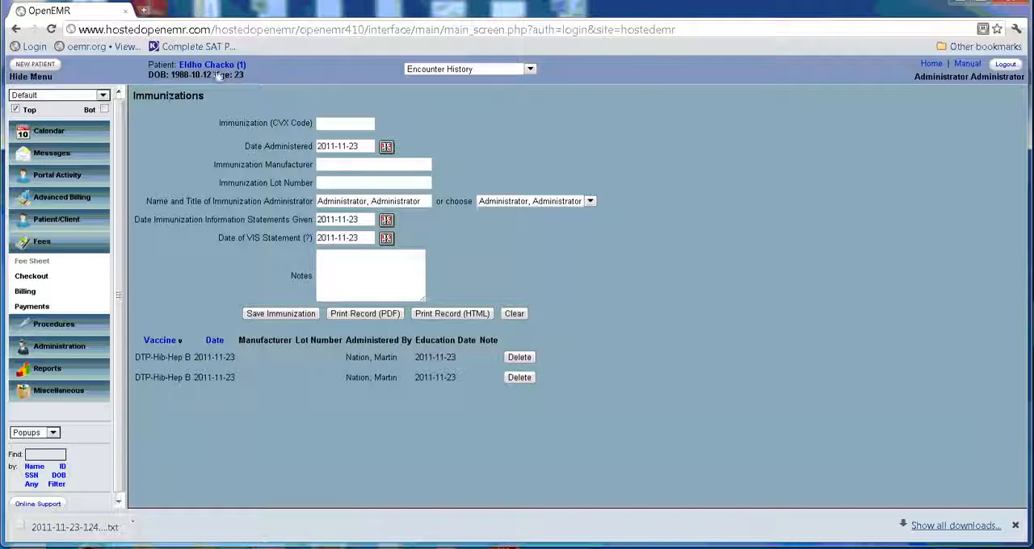
pyautogui.moveTo(213, 65)
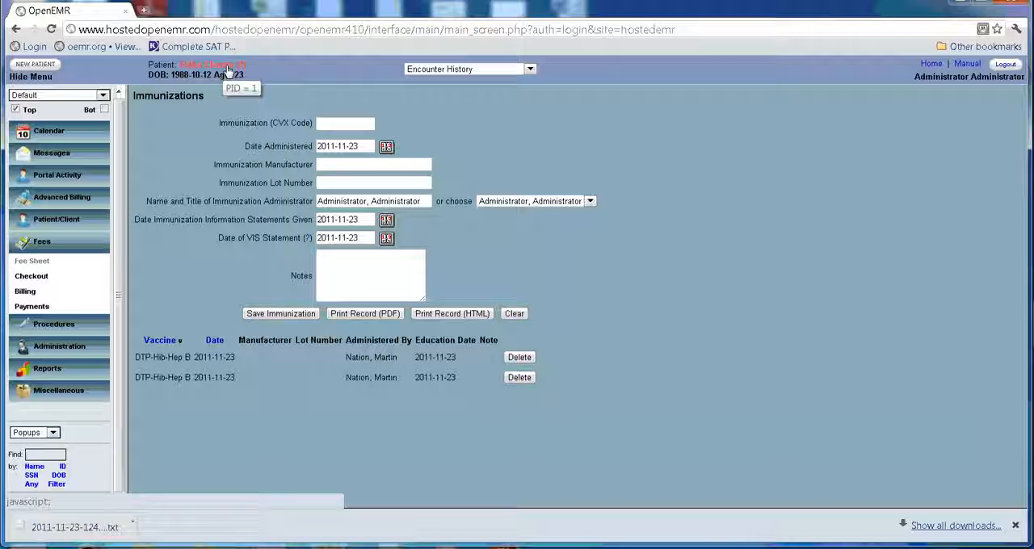
# Step: Return to the patient summary via the patient's name in the header
pyautogui.click(213, 65)
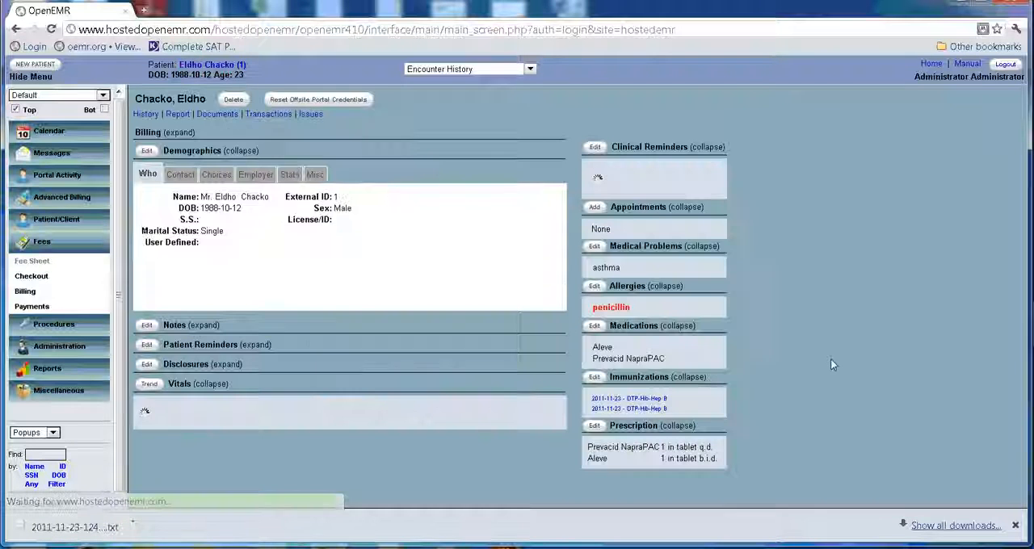